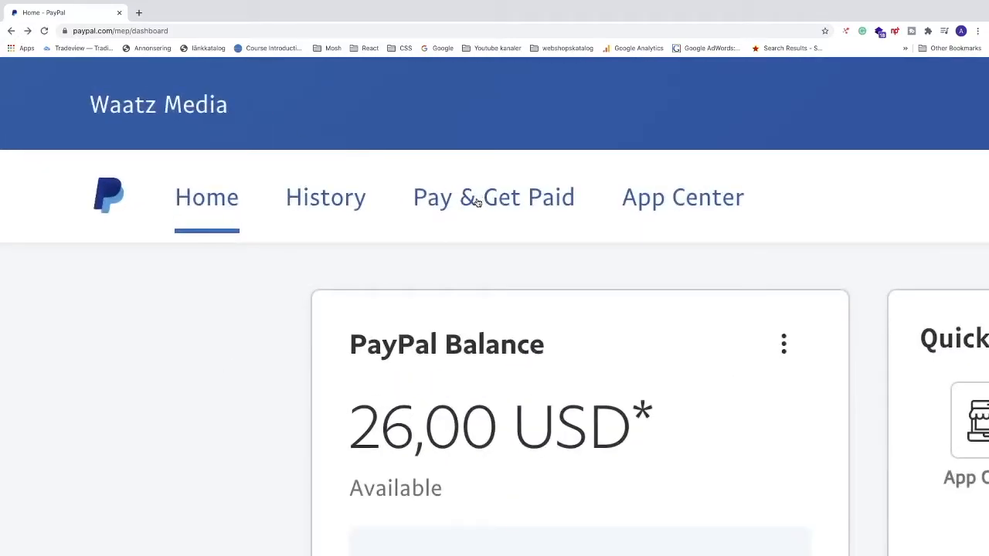
Step: Navigate from Pay & Get Paid to the Banks & Cards wallet page
left_click(493, 198)
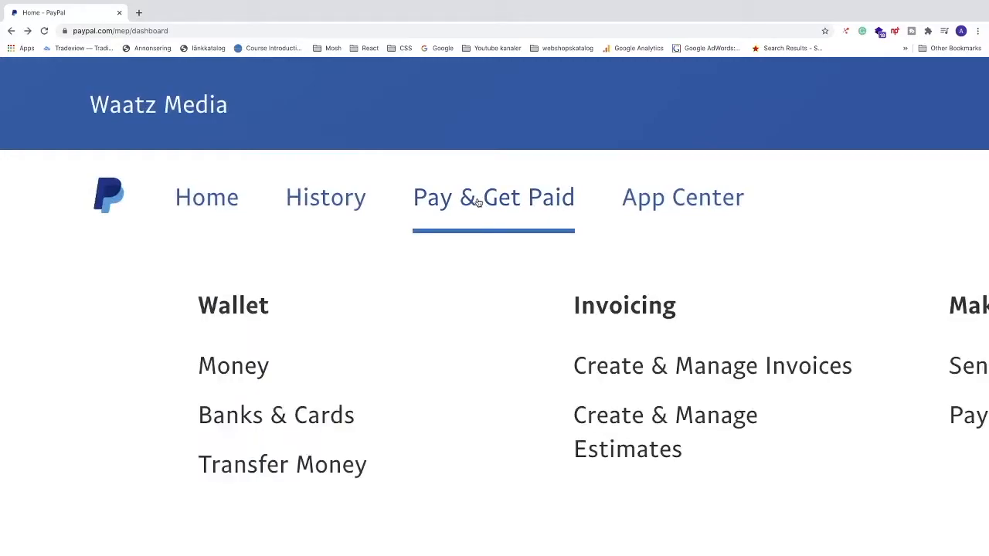
mouse_move(435, 219)
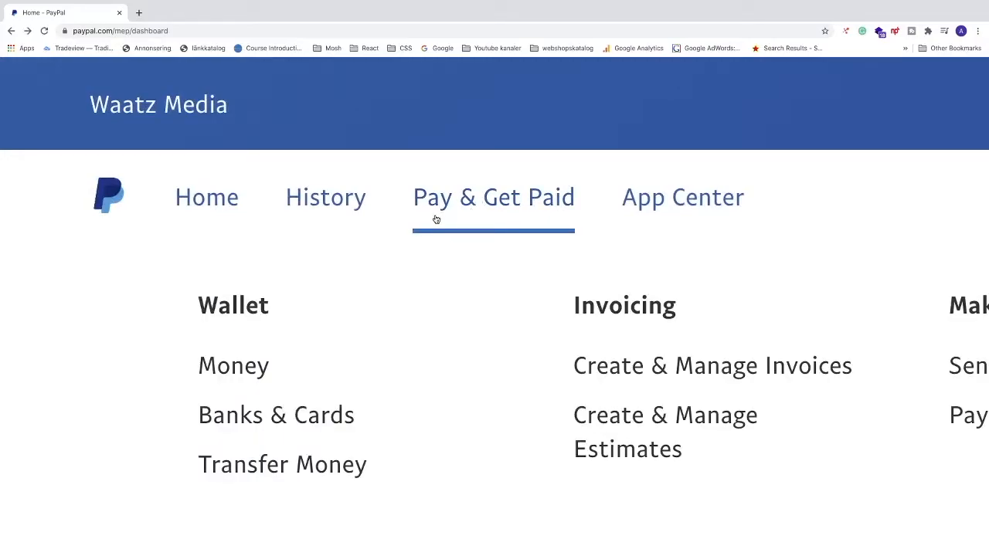
mouse_move(275, 414)
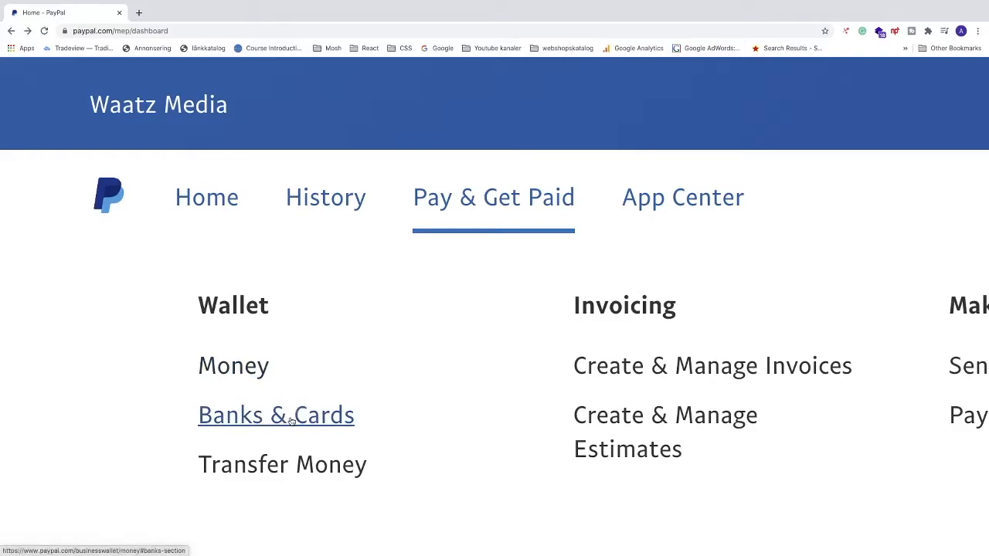
left_click(275, 414)
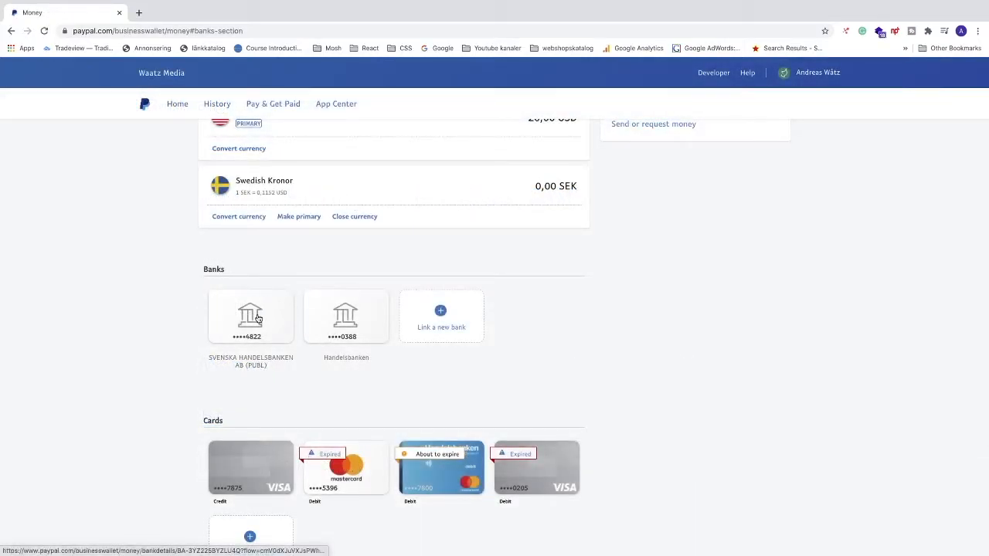
Step: Review the details of a linked bank and a linked card
left_click(250, 317)
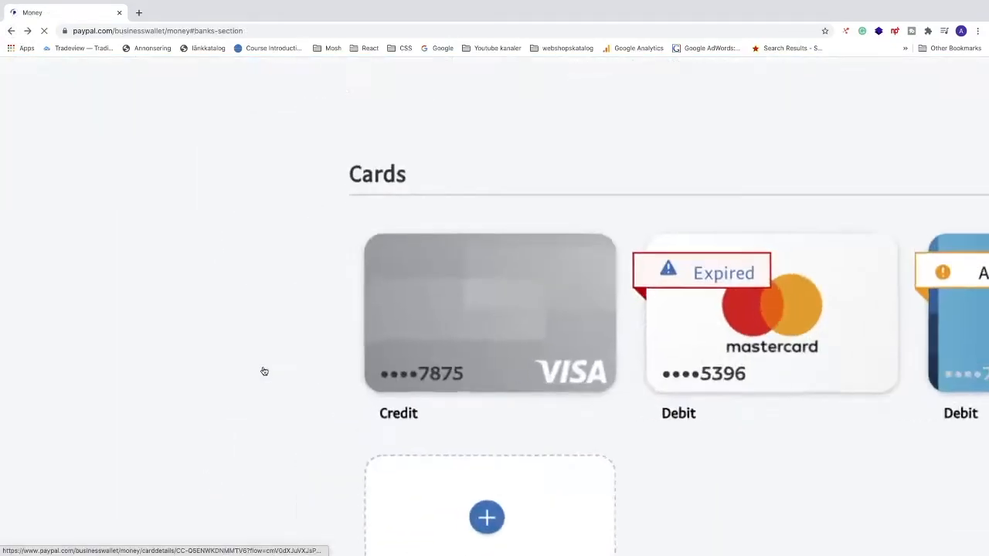
left_click(490, 312)
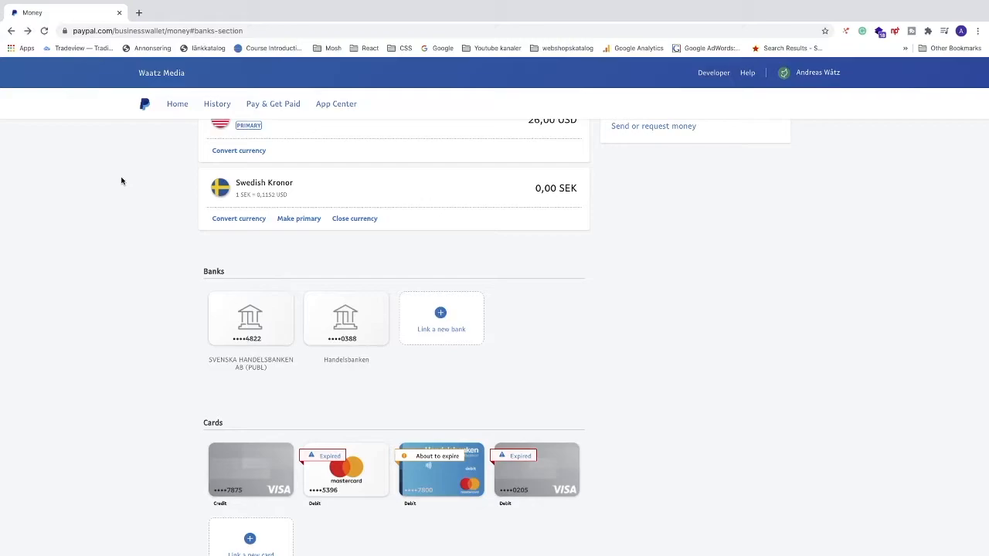
Step: Open Profile Settings from the account name menu
left_click(808, 73)
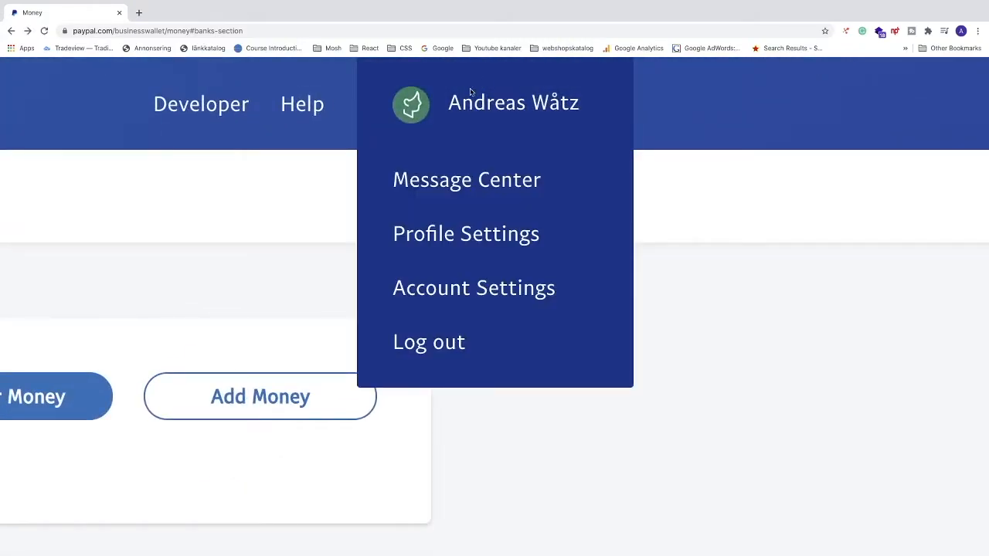
mouse_move(507, 102)
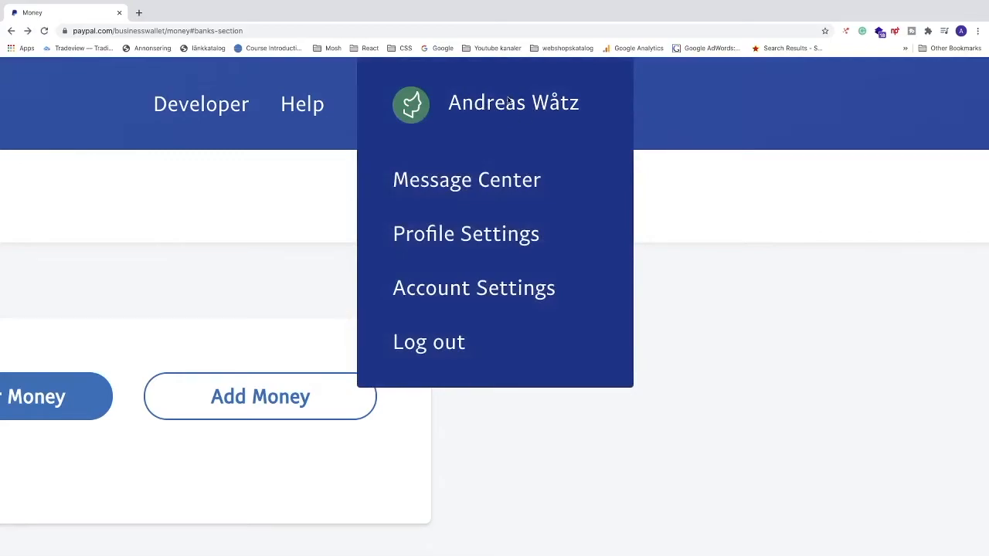
mouse_move(466, 233)
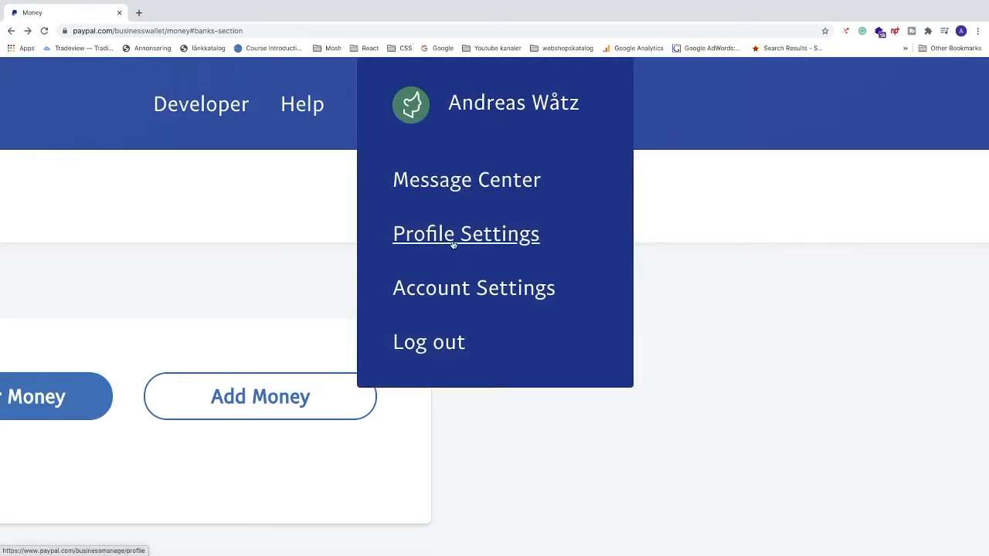
left_click(466, 233)
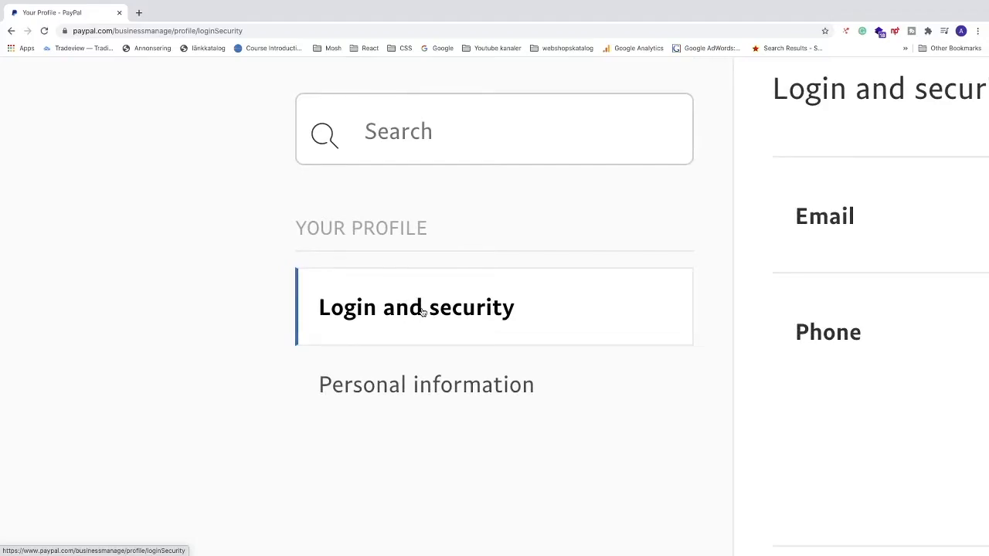
Step: Scroll the Login and security page to the Account type row showing Business
scroll("down", 3)
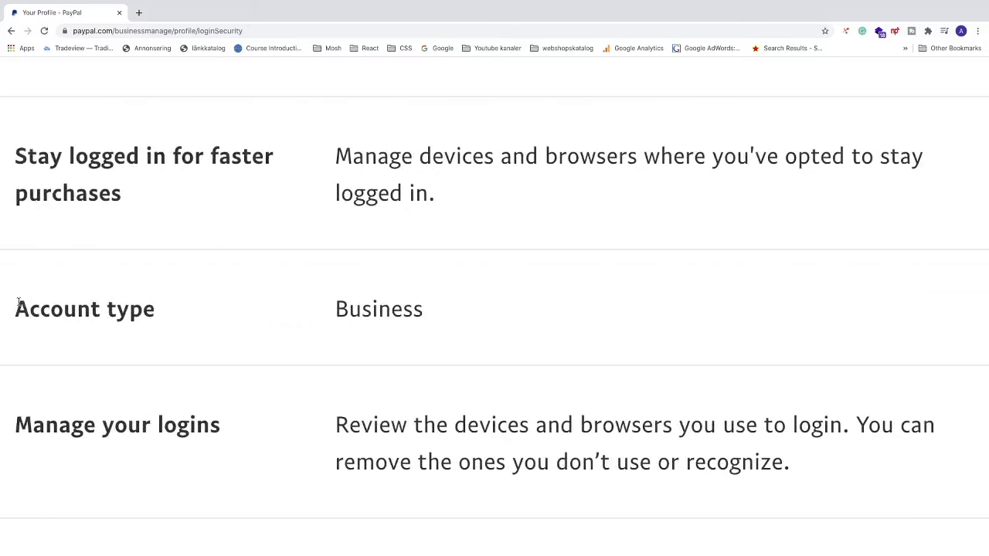
scroll("right", 3)
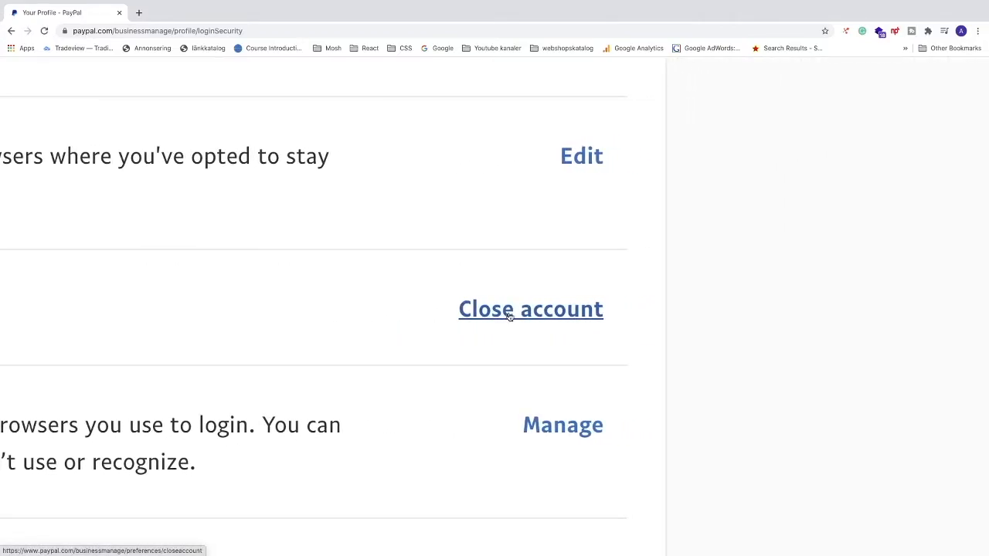
Step: Start Close account from the Account type row and review the final warning page
left_click(532, 309)
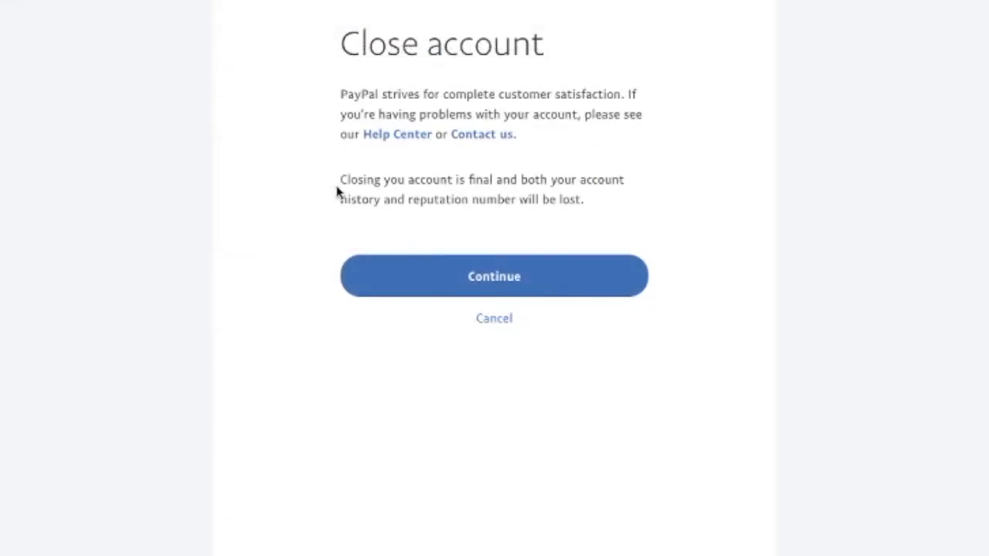
left_click_drag(340, 179, 509, 179)
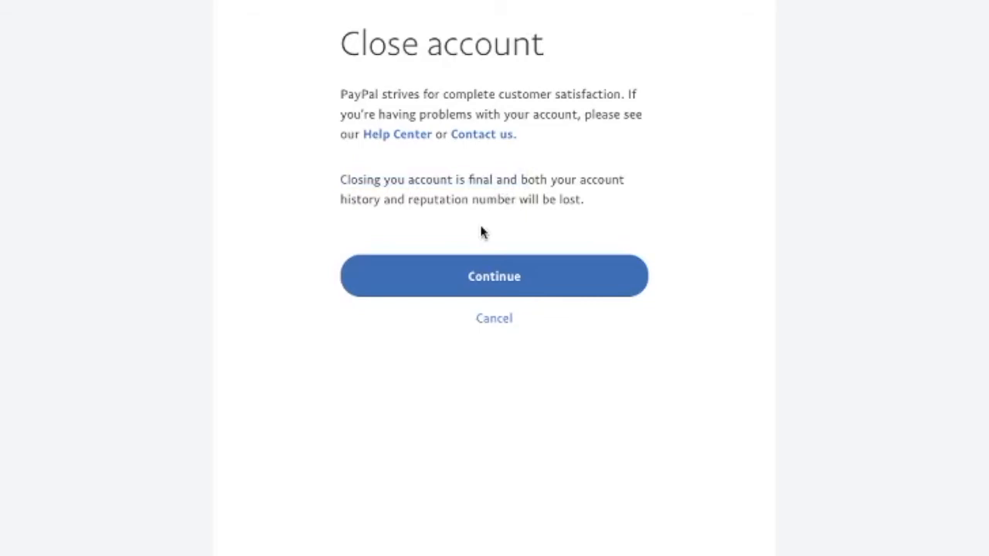
mouse_move(493, 288)
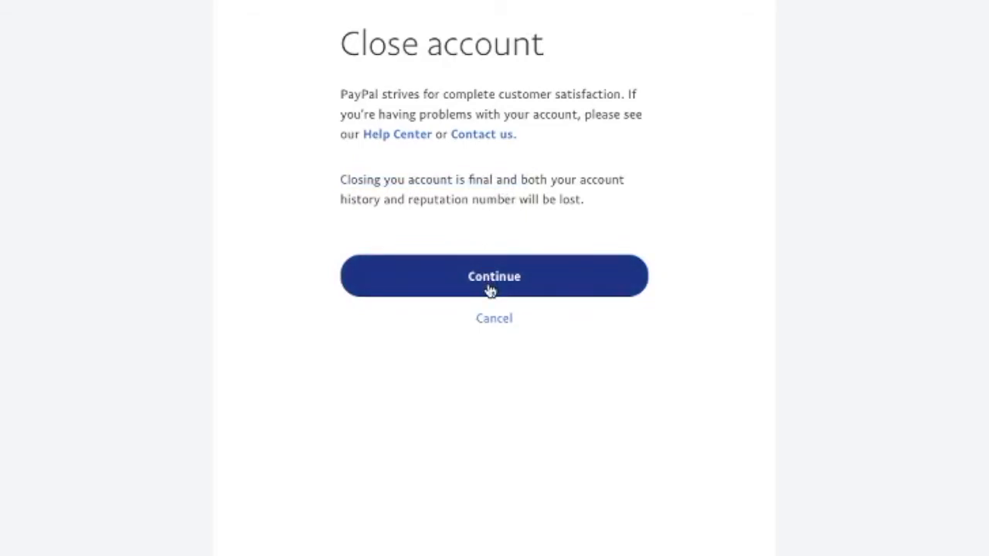